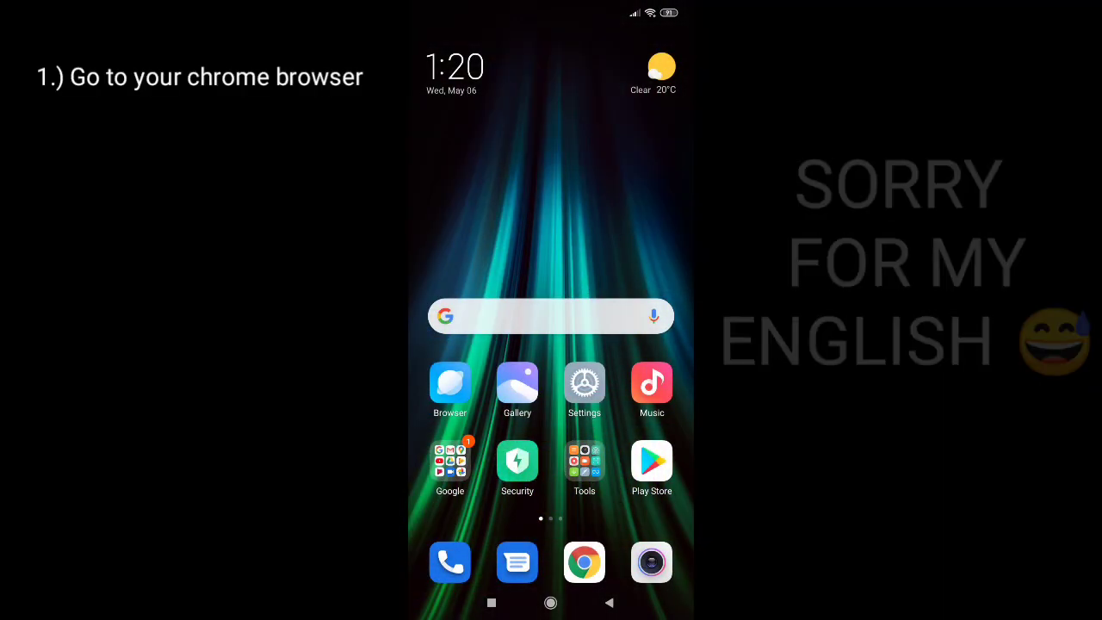
- Launch Chrome and switch Google's homepage to the desktop site
{"action": "left_click", "coordinate": [584, 561]}
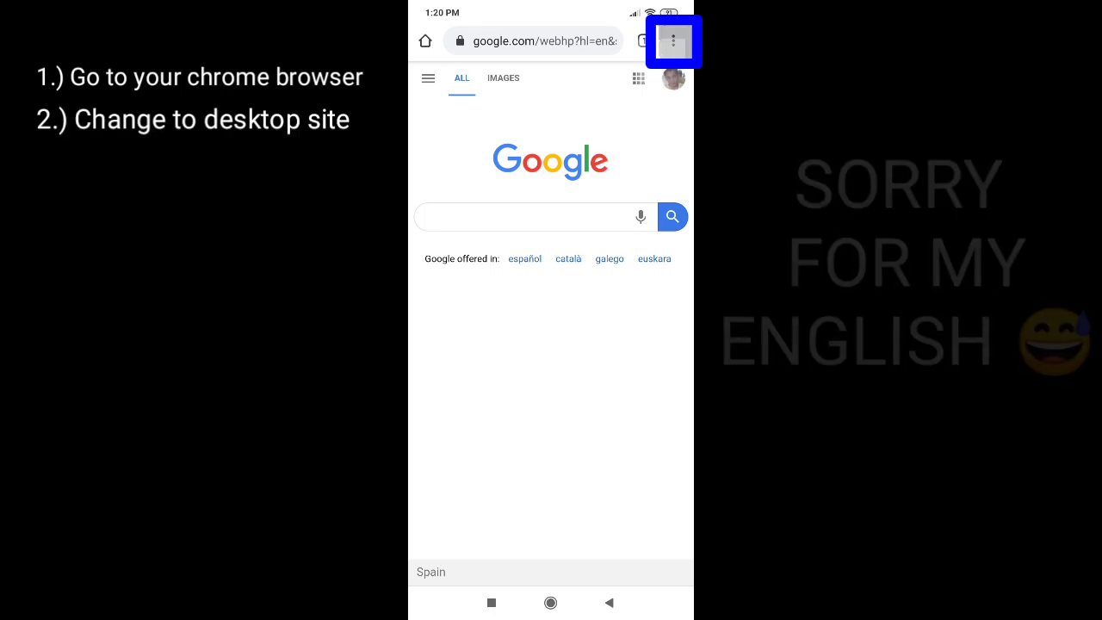
{"action": "left_click", "coordinate": [674, 40]}
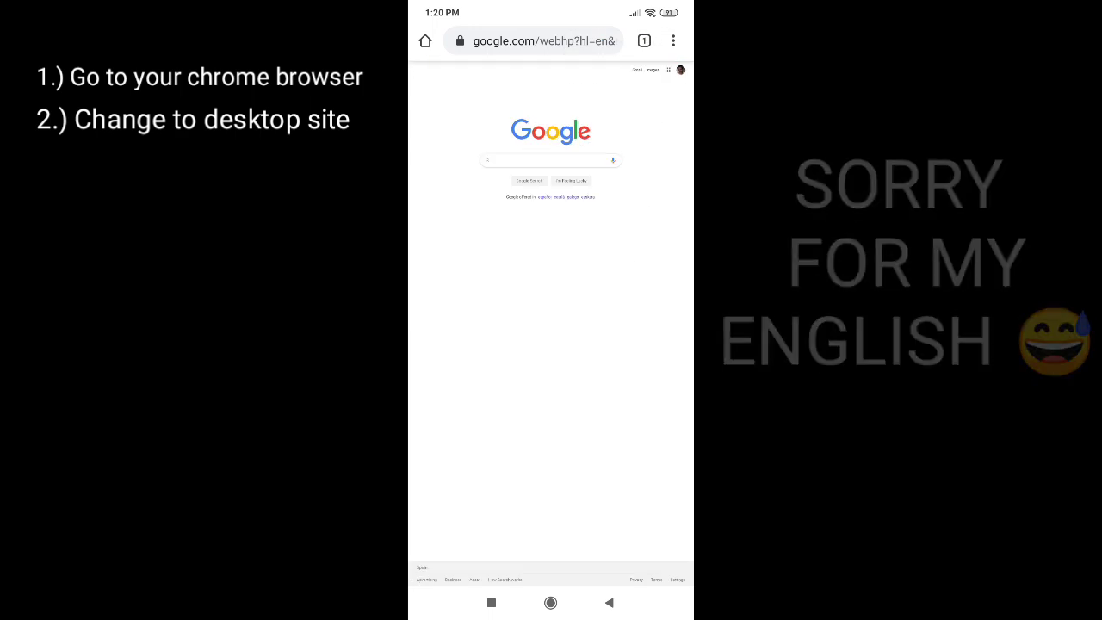
- Go to youtube.com in the address bar
{"action": "left_click", "coordinate": [673, 40]}
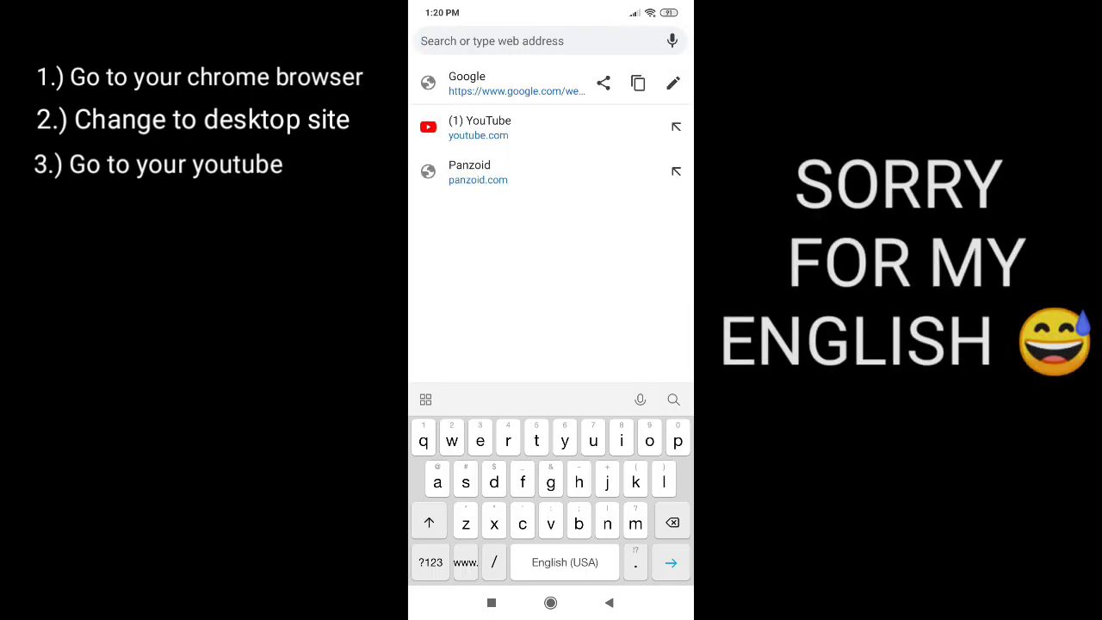
{"action": "type", "text": "your"}
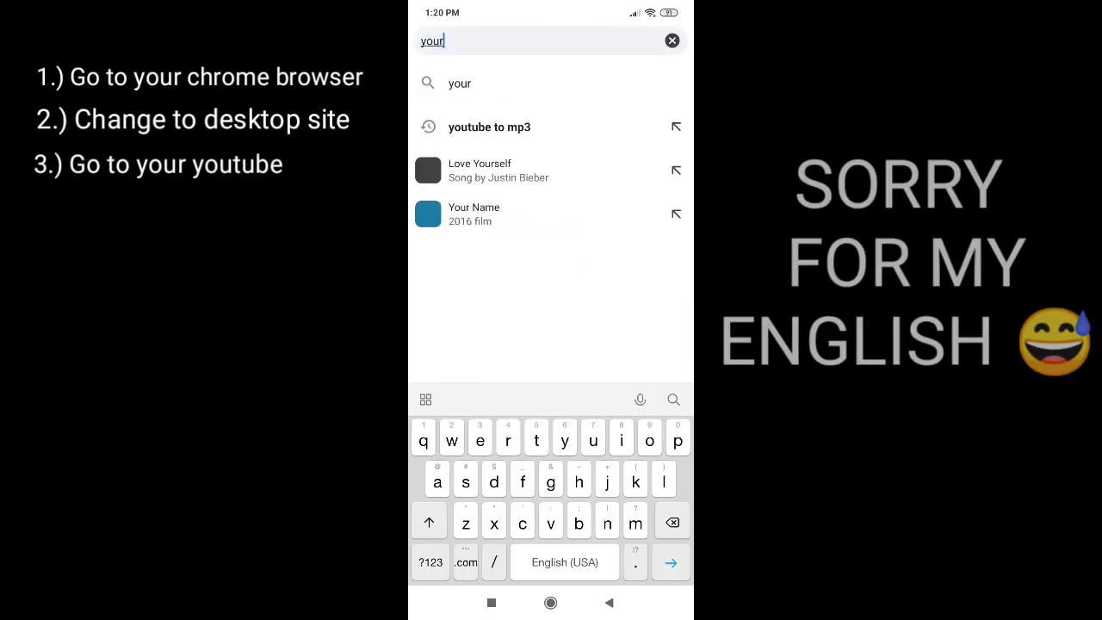
{"action": "type", "text": "youtube.com/?app=desktop"}
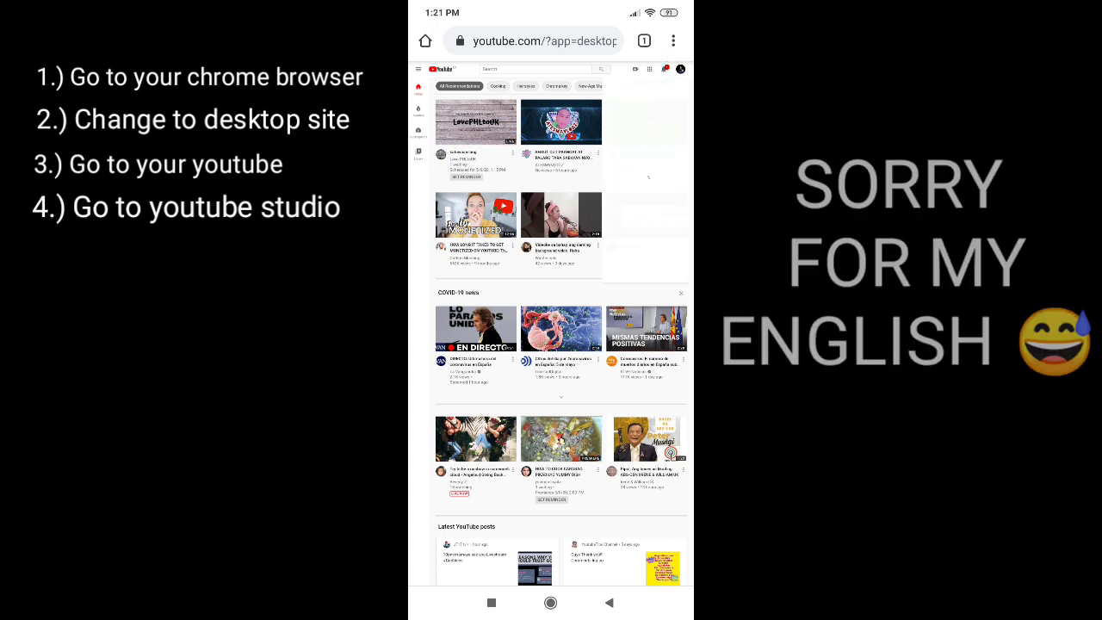
- Open YouTube Studio from the avatar menu and show the Videos list
{"action": "left_click", "coordinate": [669, 69]}
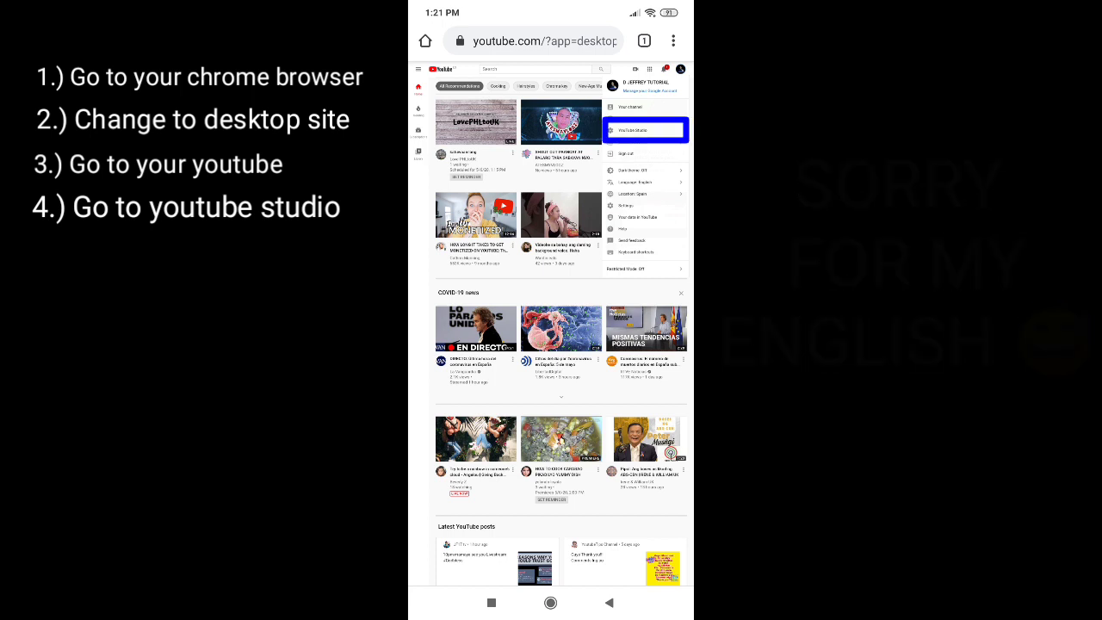
{"action": "left_click", "coordinate": [644, 130]}
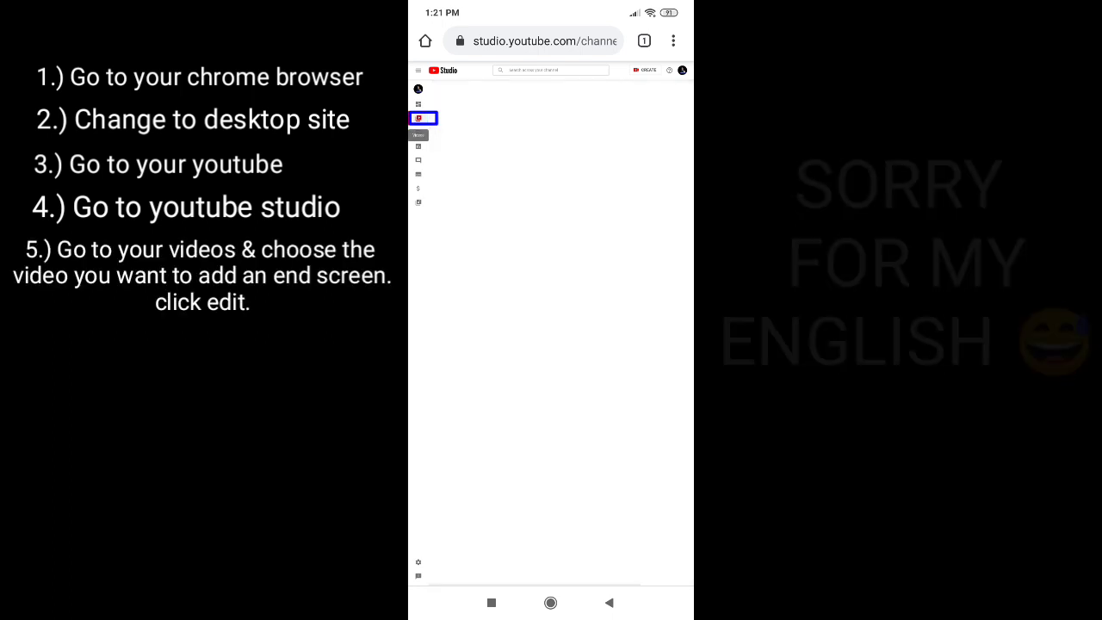
{"action": "left_click", "coordinate": [417, 118]}
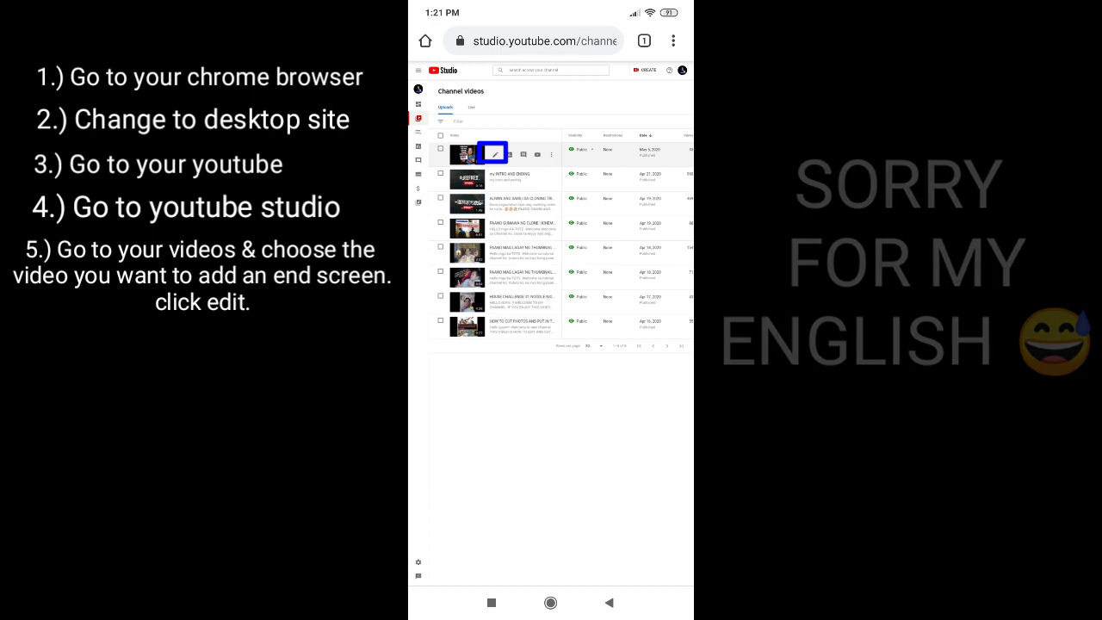
- Open details for the Xiaomi Redmi Note 8 Pro unboxing video and scroll to End screen
{"action": "left_click", "coordinate": [492, 153]}
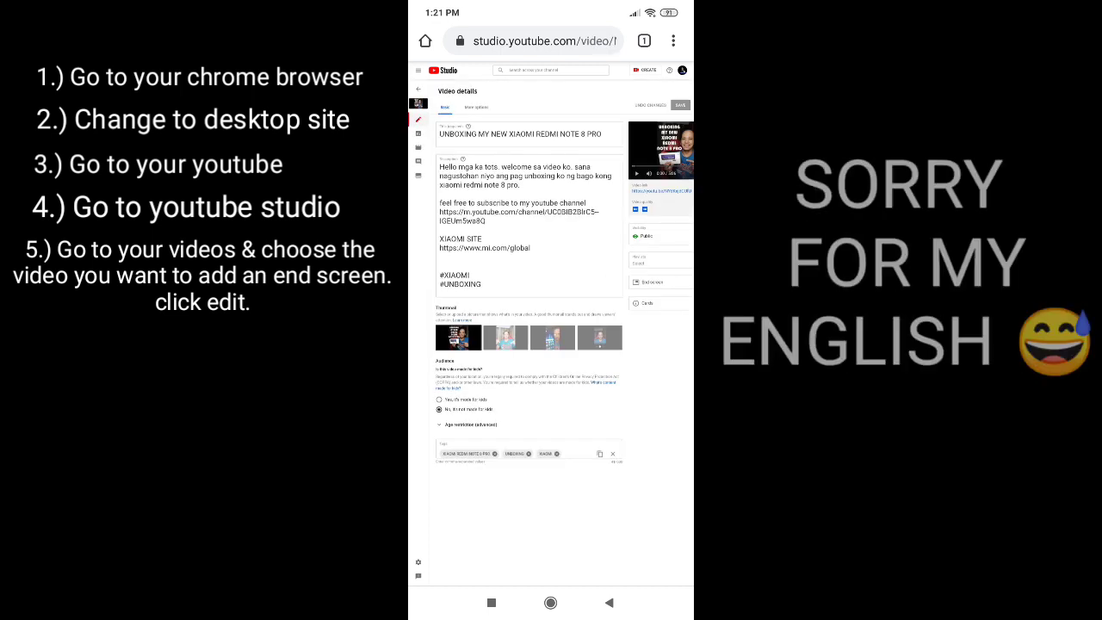
{"action": "left_click", "coordinate": [652, 282]}
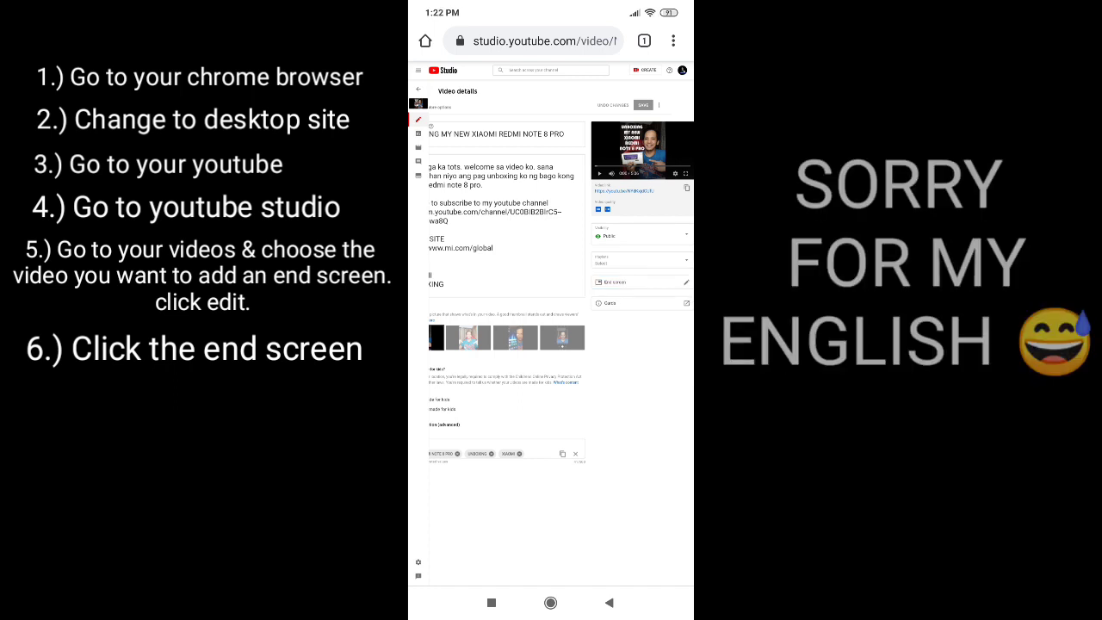
- Open the End screen editor and add video, video and subscribe elements
{"action": "left_click", "coordinate": [615, 281]}
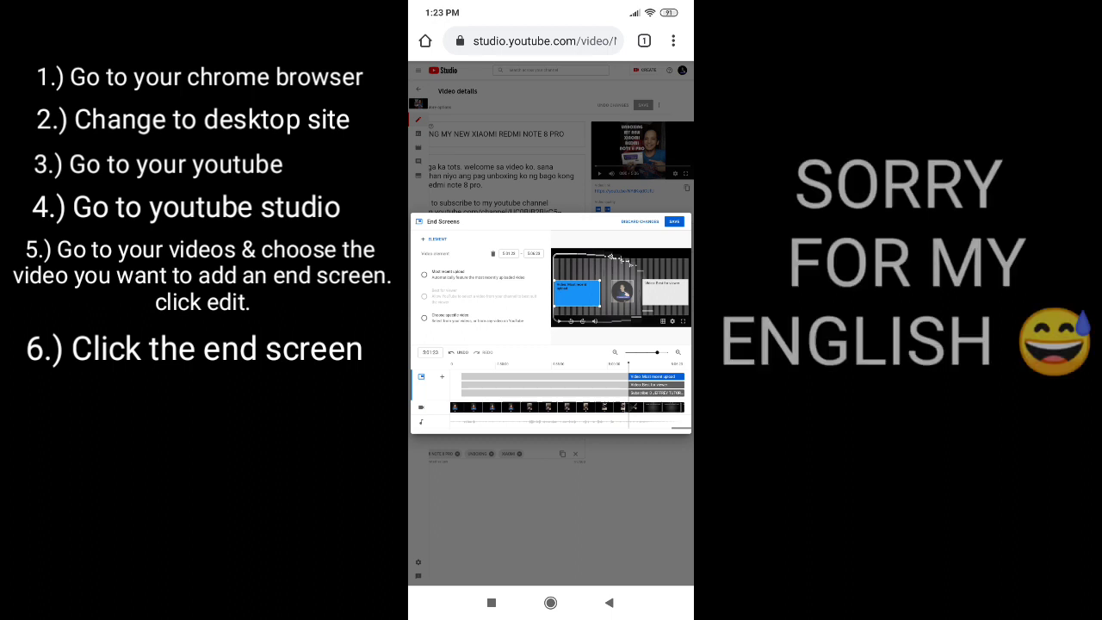
- Set the second end-screen video to 'Best for viewer' and save
{"action": "left_click", "coordinate": [423, 275]}
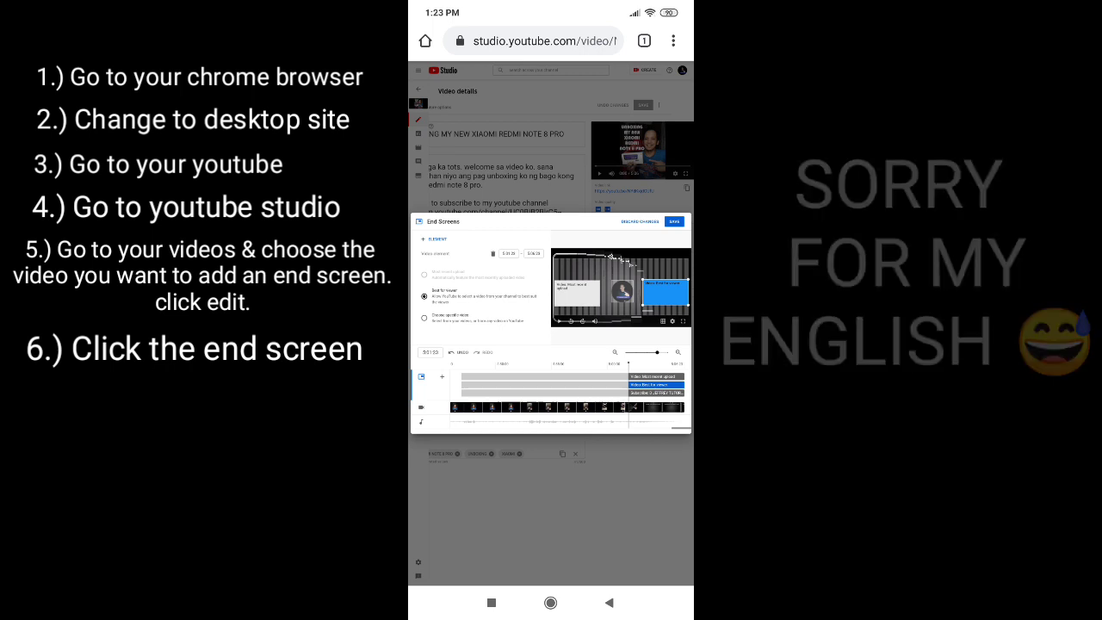
{"action": "left_click", "coordinate": [424, 316]}
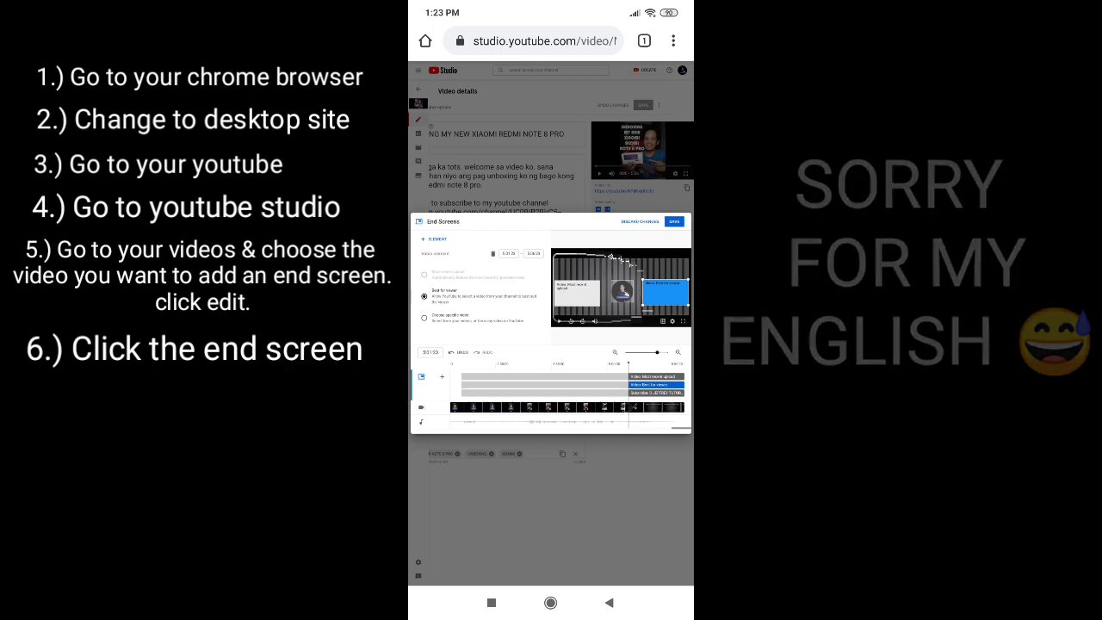
{"action": "left_click", "coordinate": [674, 221]}
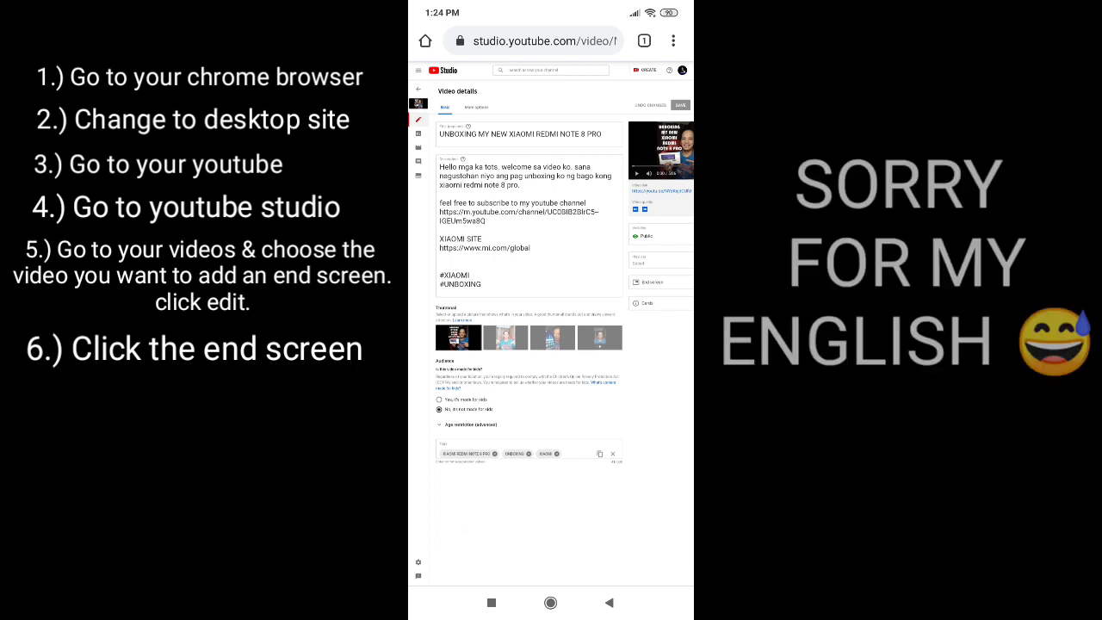
- Return to Channel videos, then open the channel home in the YouTube app
{"action": "left_click", "coordinate": [416, 88]}
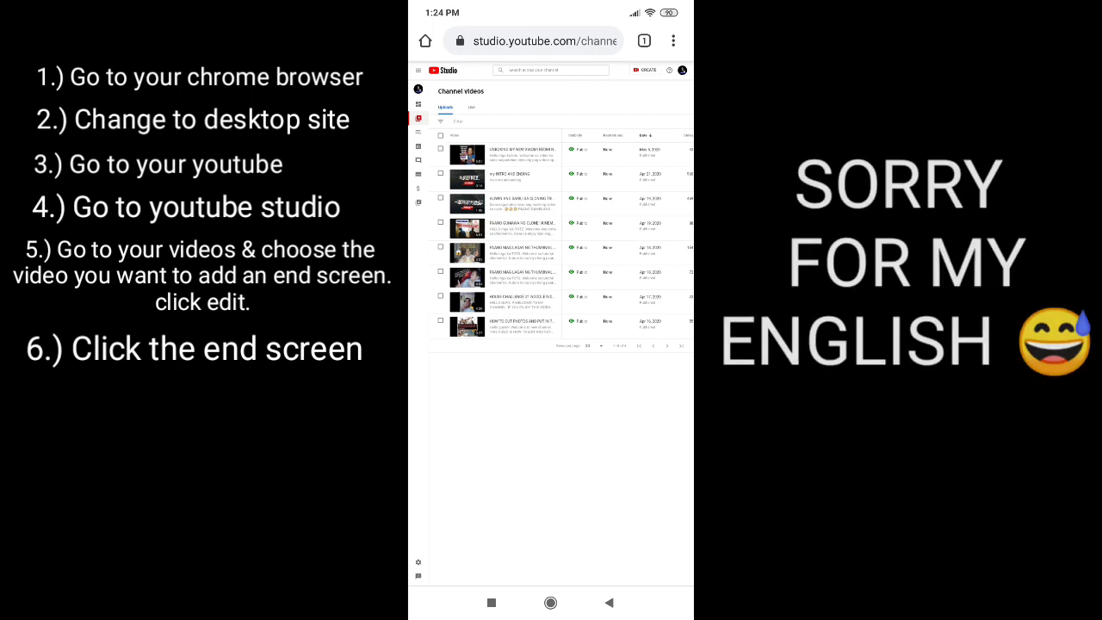
{"action": "left_click", "coordinate": [559, 284]}
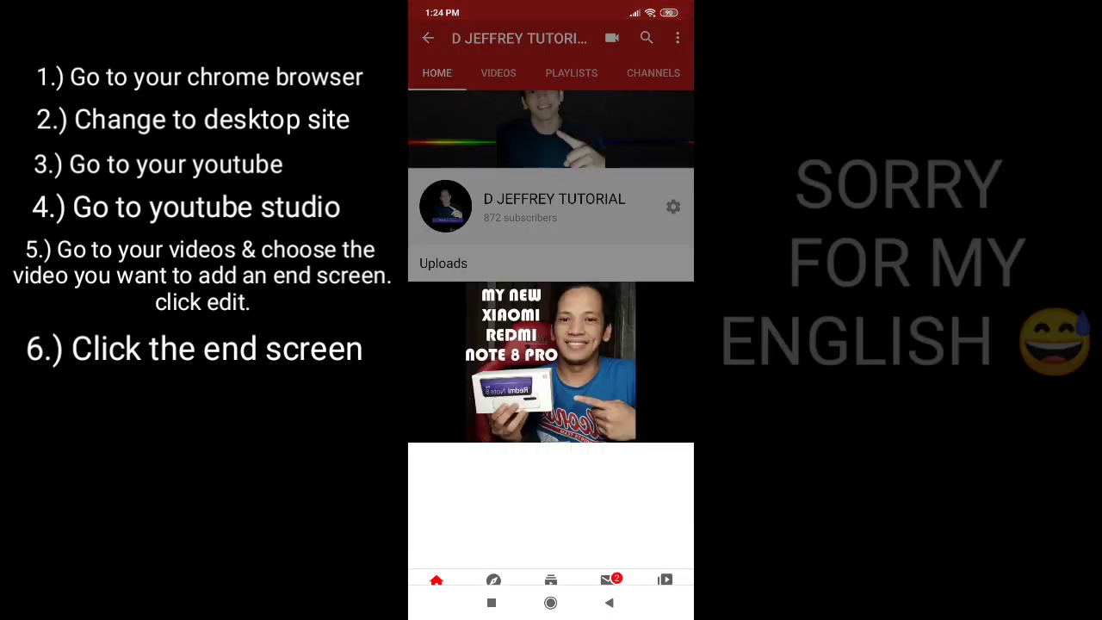
- Play the Xiaomi Redmi Note 8 Pro video until its end screen appears
{"action": "left_click", "coordinate": [551, 361]}
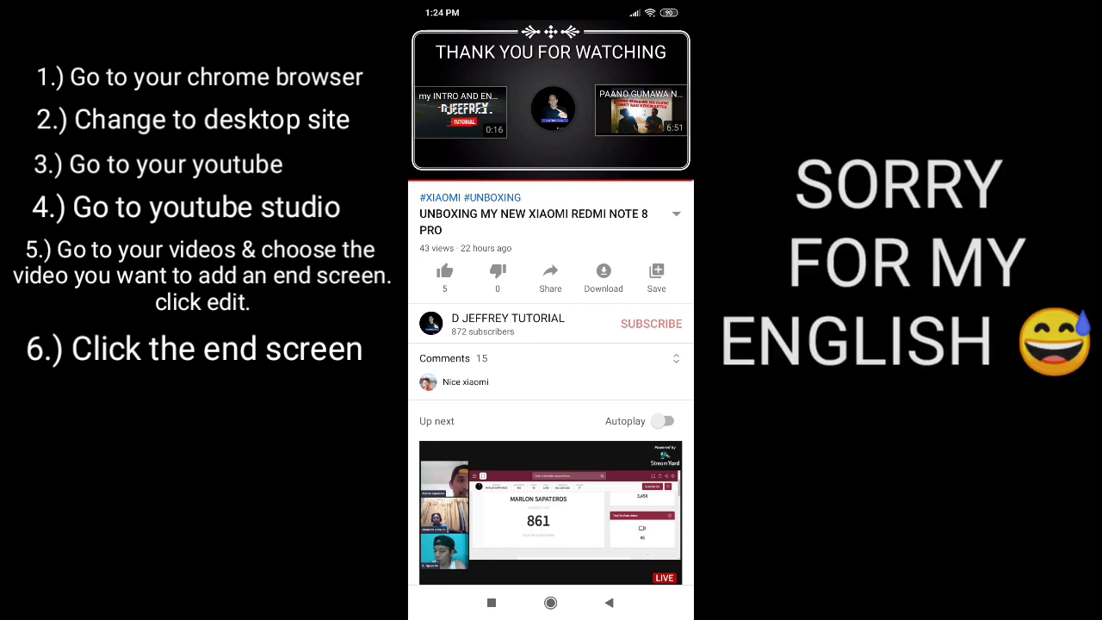
{"action": "left_click", "coordinate": [549, 99]}
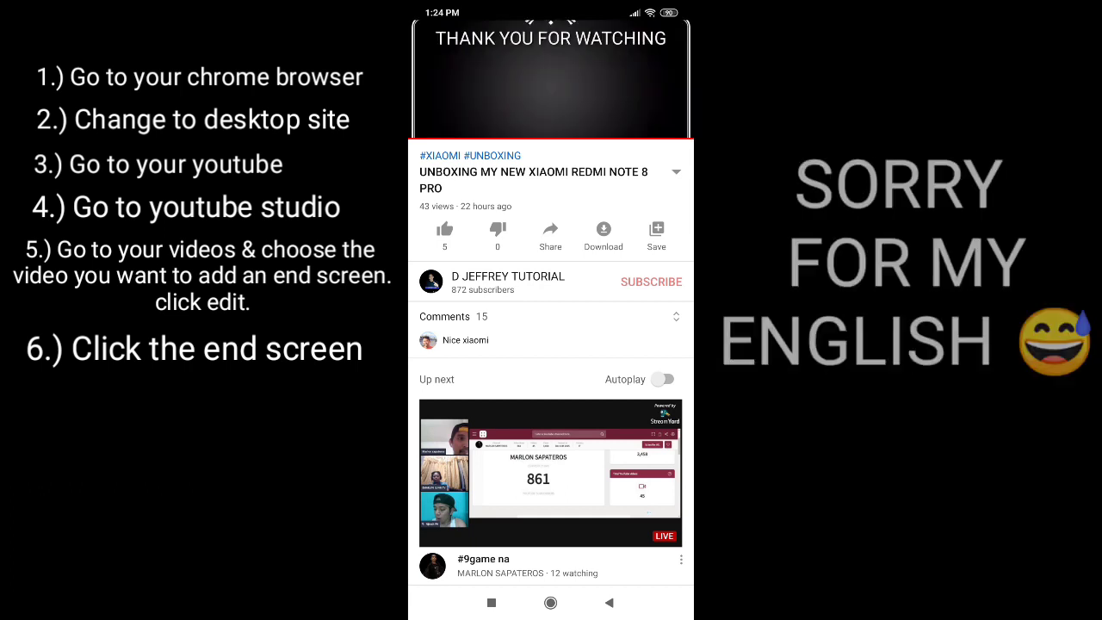
{"action": "left_click", "coordinate": [551, 77]}
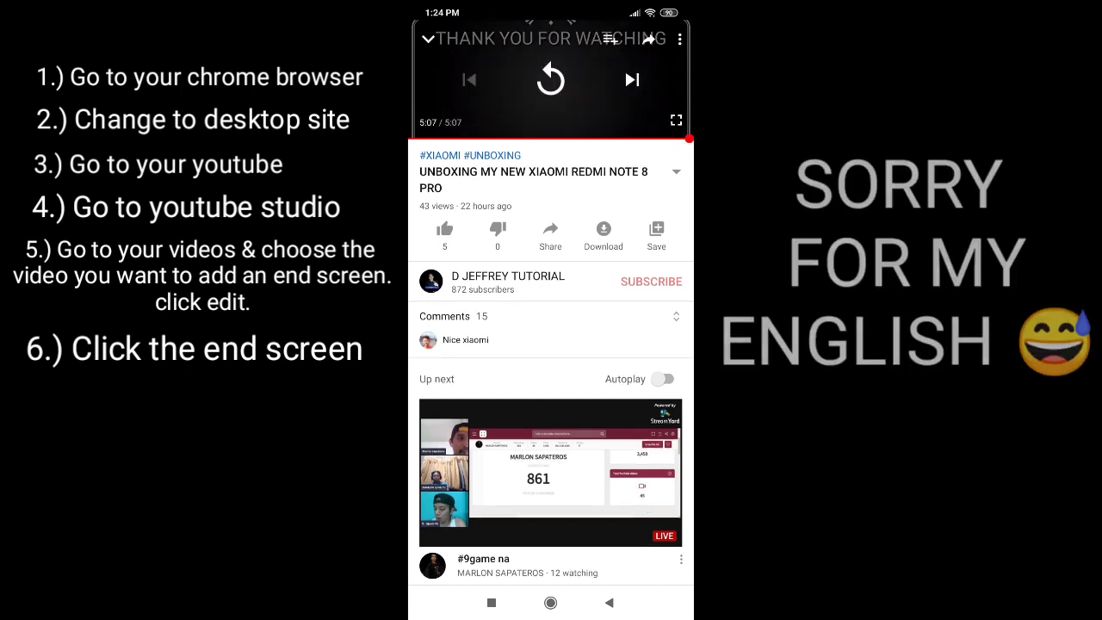